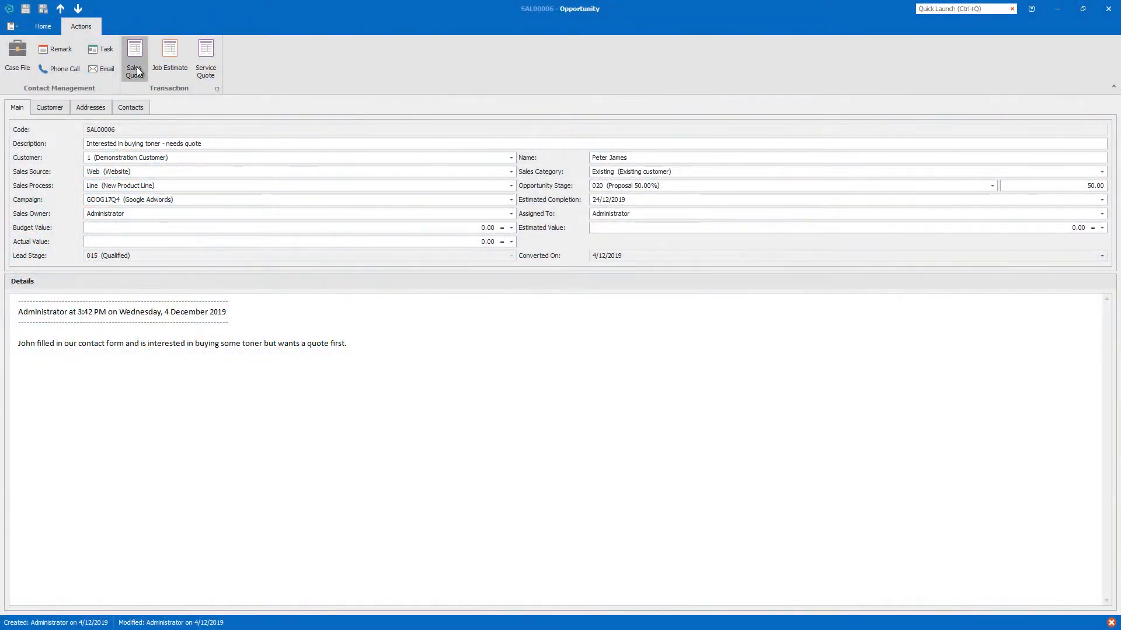
# - Start a sales quote from the toner-quote opportunity via the Actions Transaction group
pyautogui.click(133, 57)
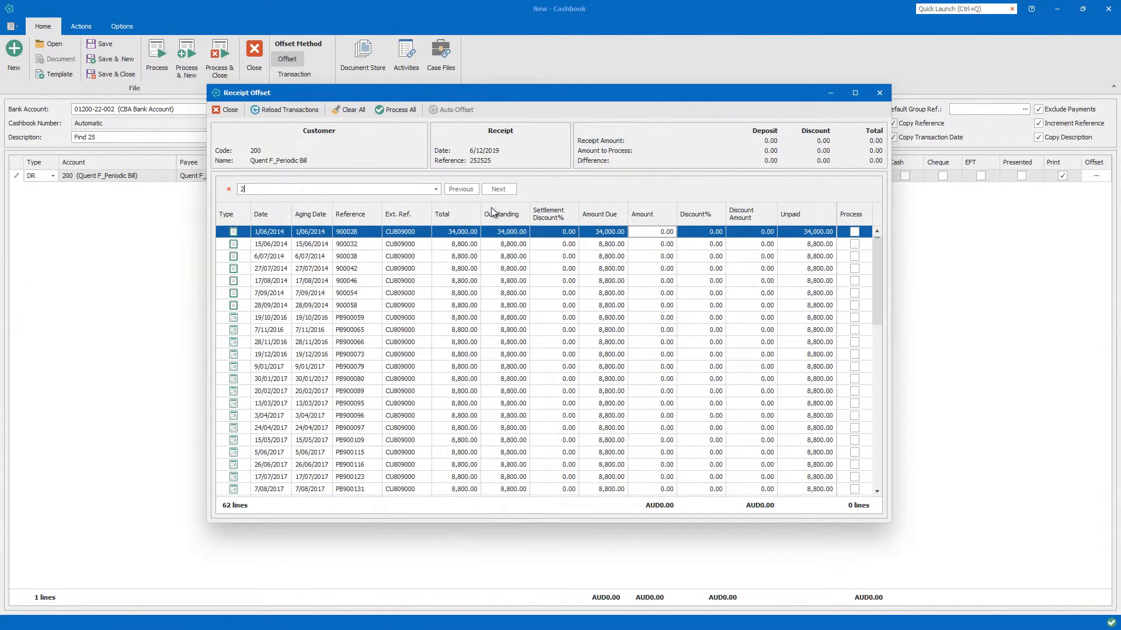
# - Find the receipt offset transactions matching 25 and step to the next match
pyautogui.write('5')
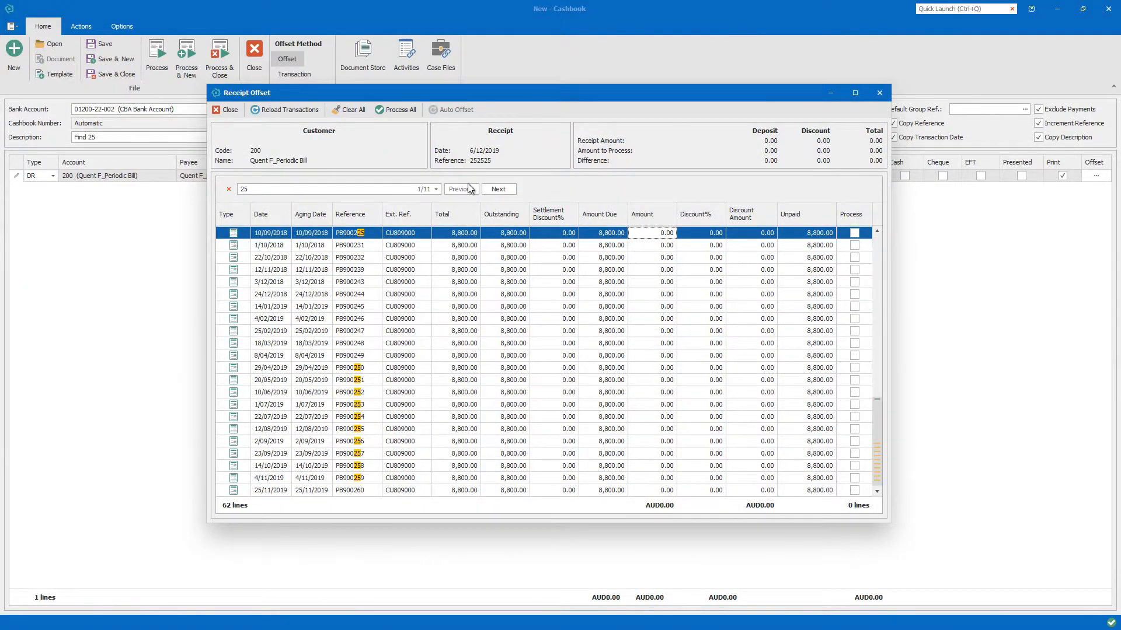
pyautogui.click(498, 189)
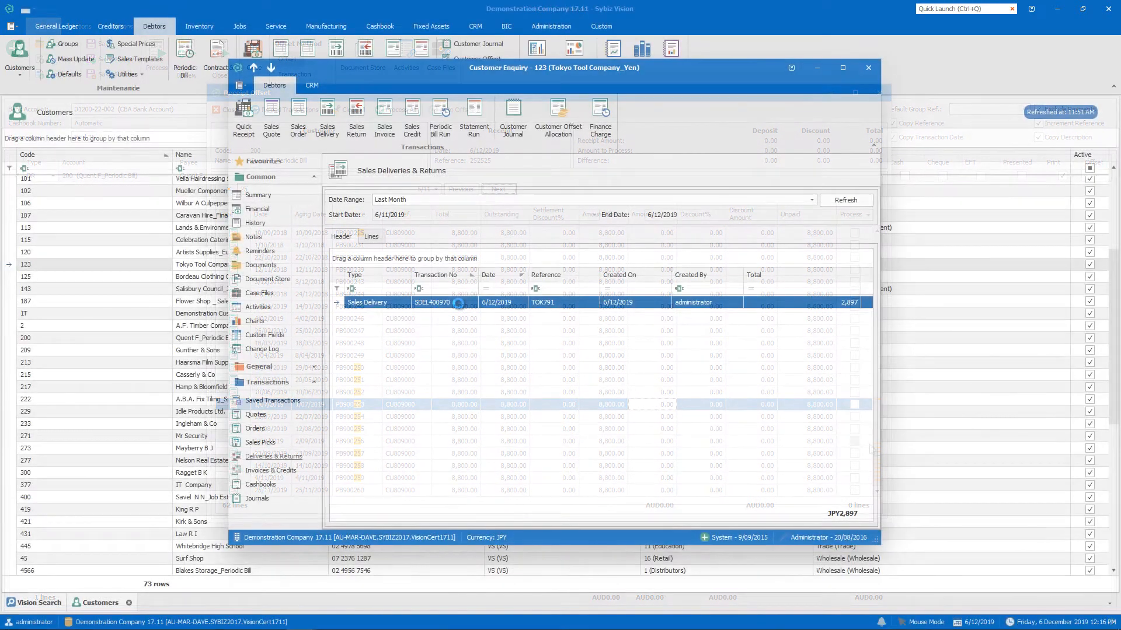
# - Open sales delivery SDEL400970 for Tokyo Tool Company from the Customer Enquiry list
pyautogui.doubleClick(431, 302)
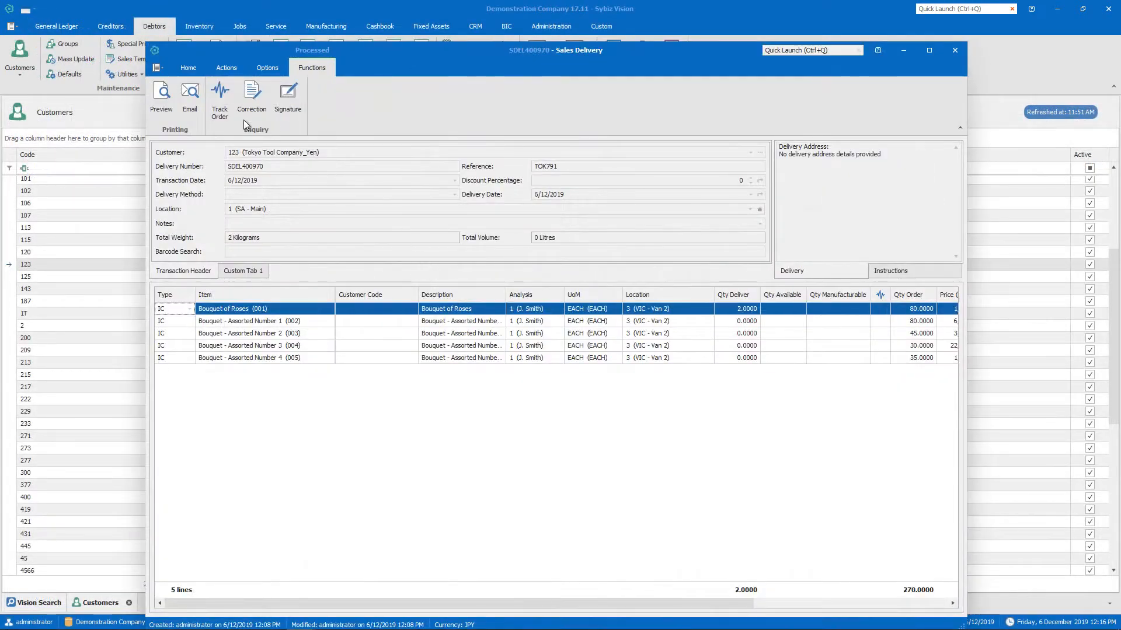
pyautogui.click(220, 97)
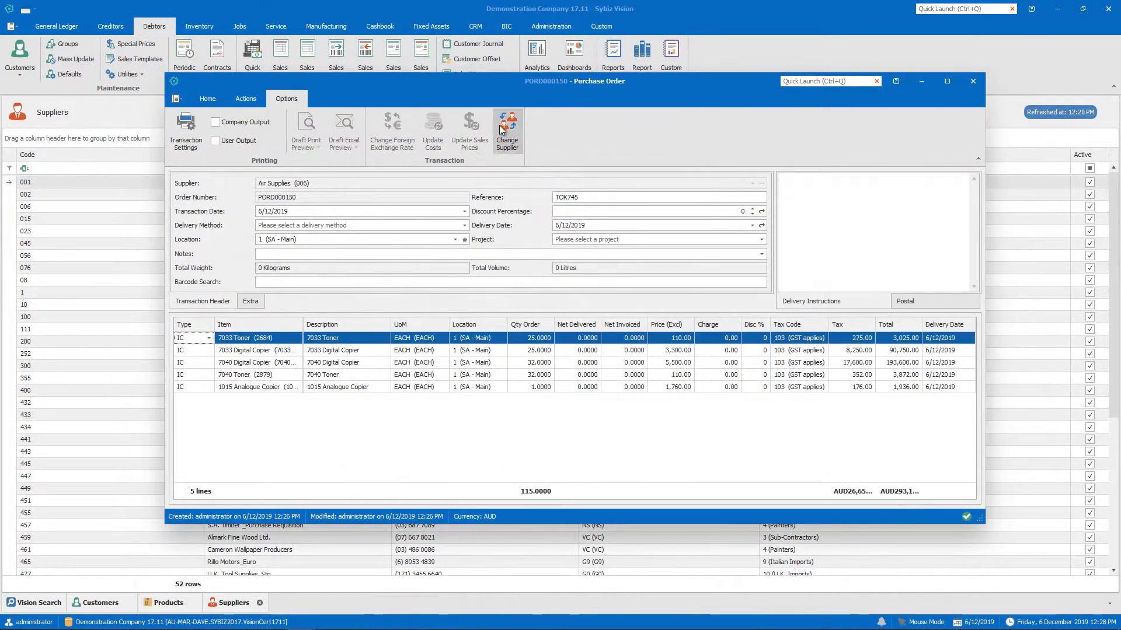
# - Change PORD000150's supplier to Artist's Supplies with line prices updated to latest costs
pyautogui.click(507, 131)
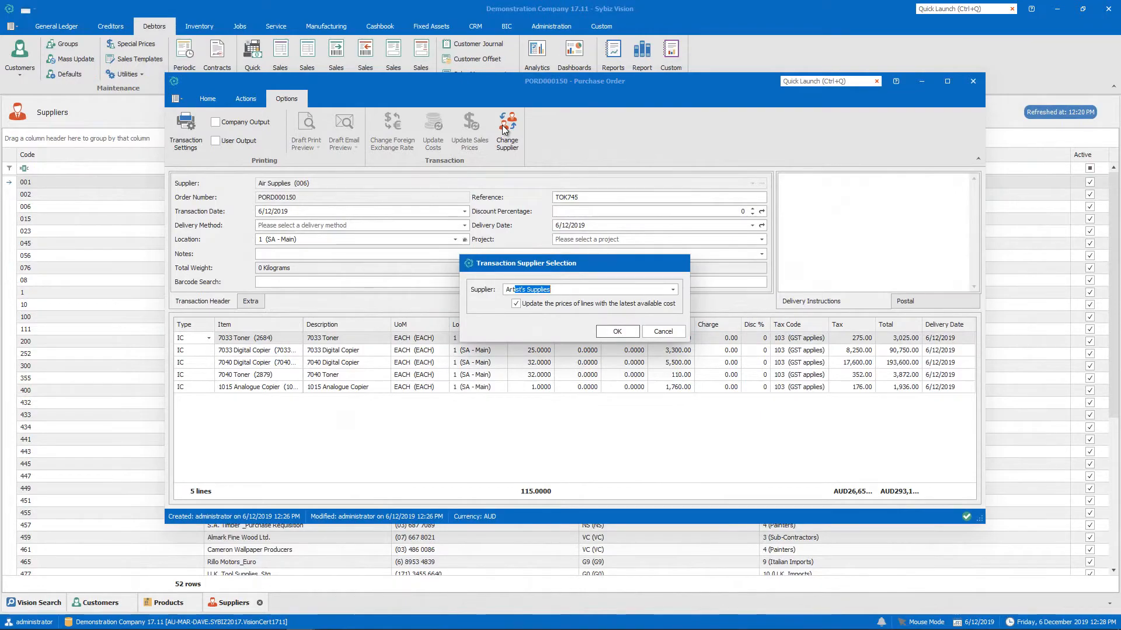
pyautogui.click(615, 330)
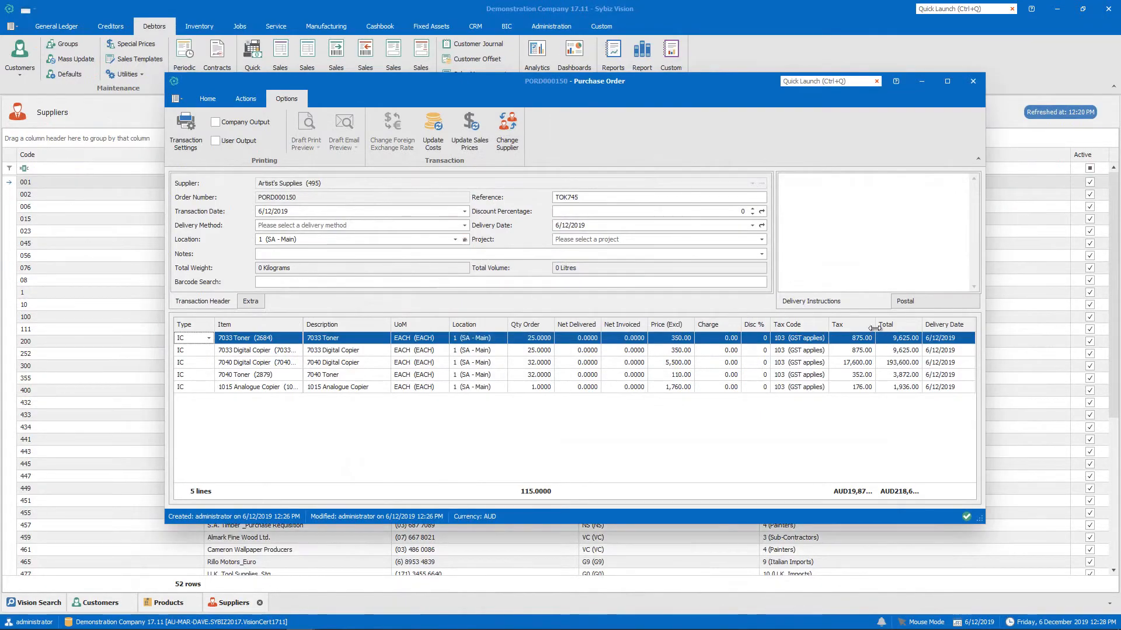